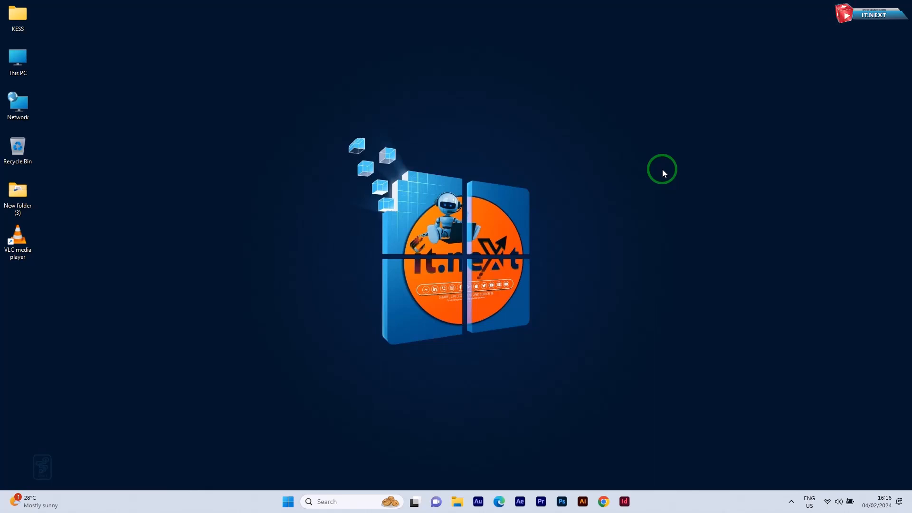
mouse_move(468, 348)
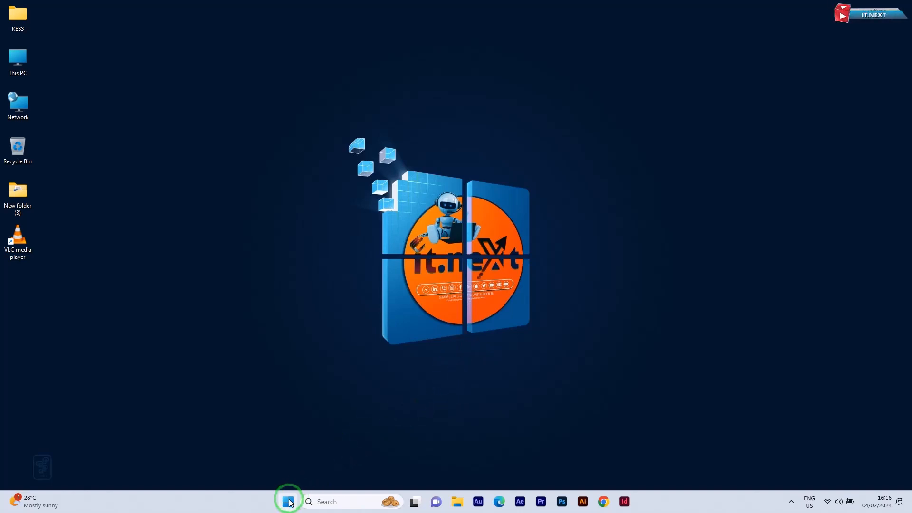
- Launch the Settings app from the Start menu to its Home page
click(287, 501)
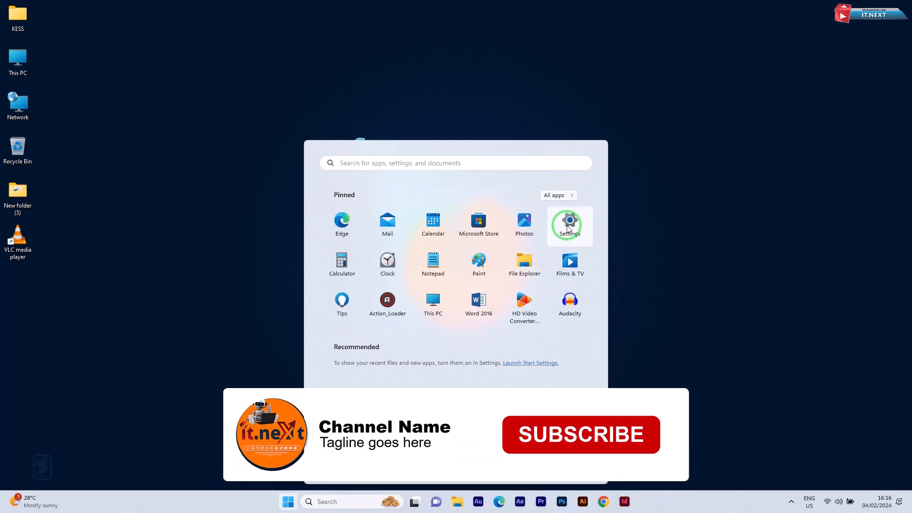
click(569, 223)
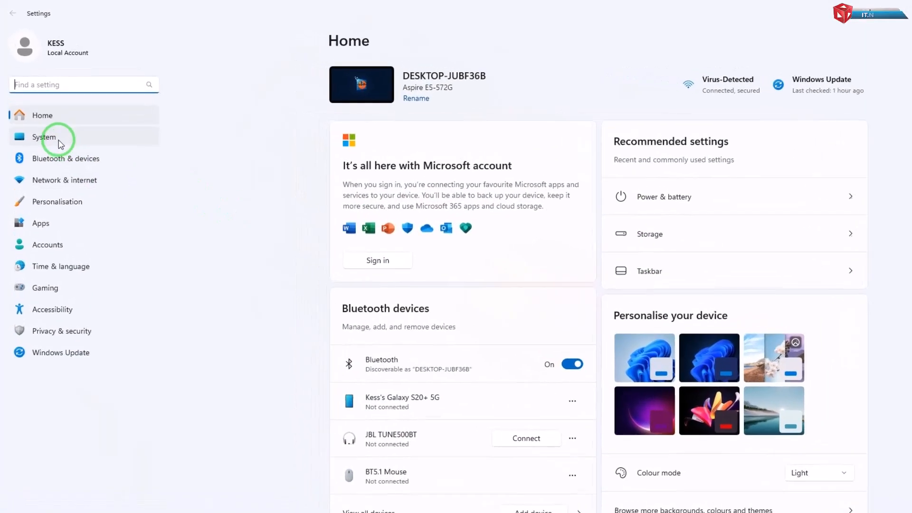
- Go to System › Power & battery settings
click(43, 137)
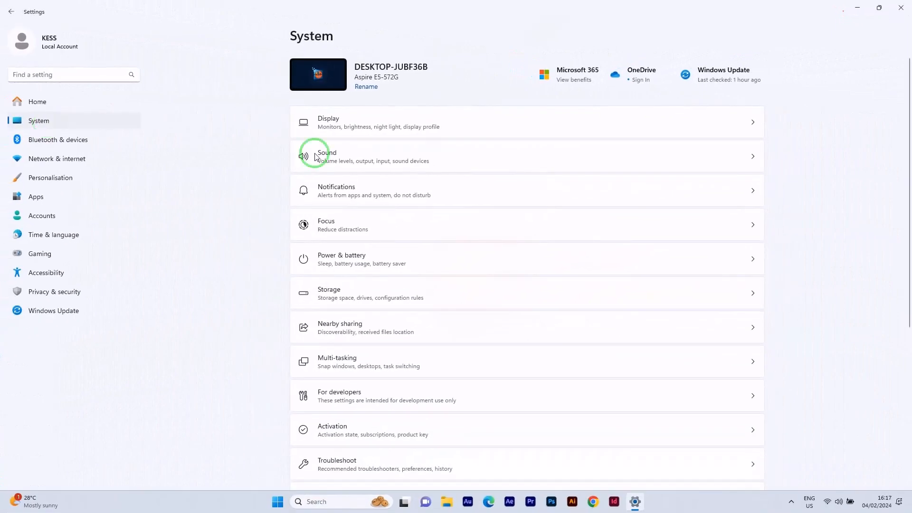
mouse_move(396, 286)
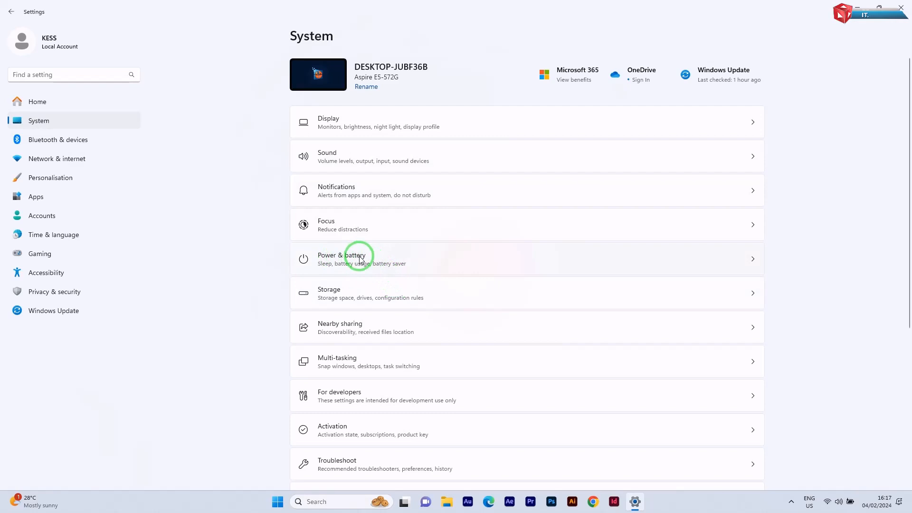
click(356, 258)
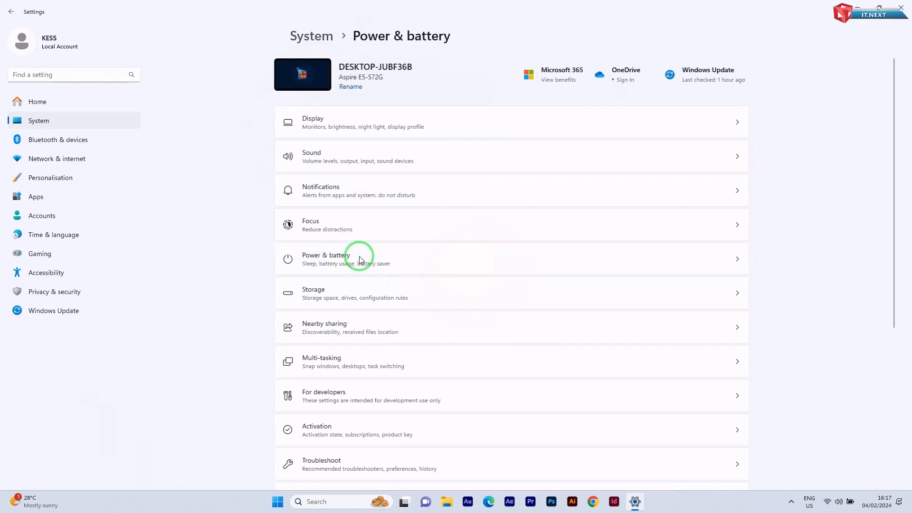
click(361, 259)
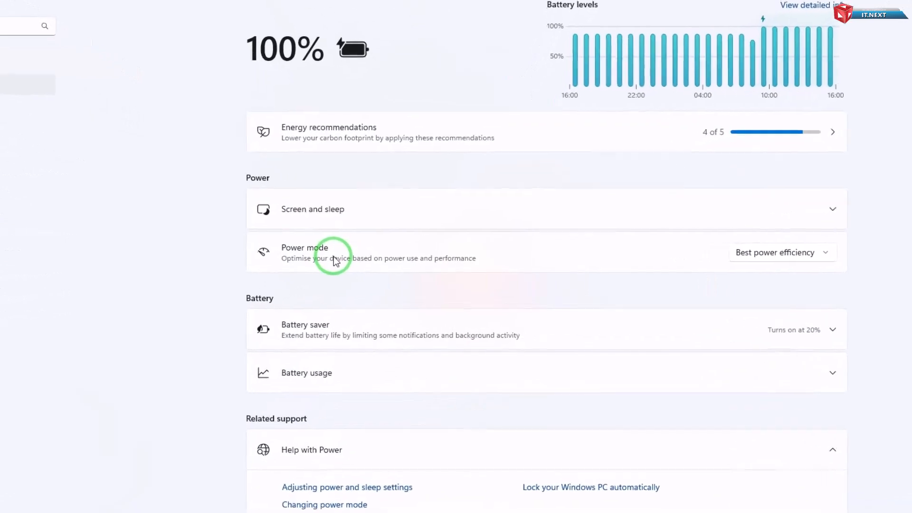
- Scroll the Power & battery page to reveal the Screen and sleep timeout rows
scroll(up, 3)
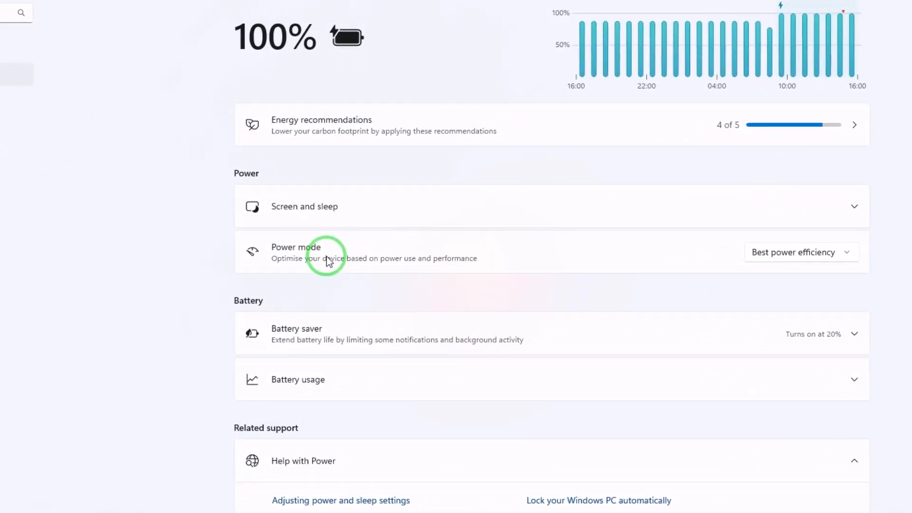
mouse_move(339, 211)
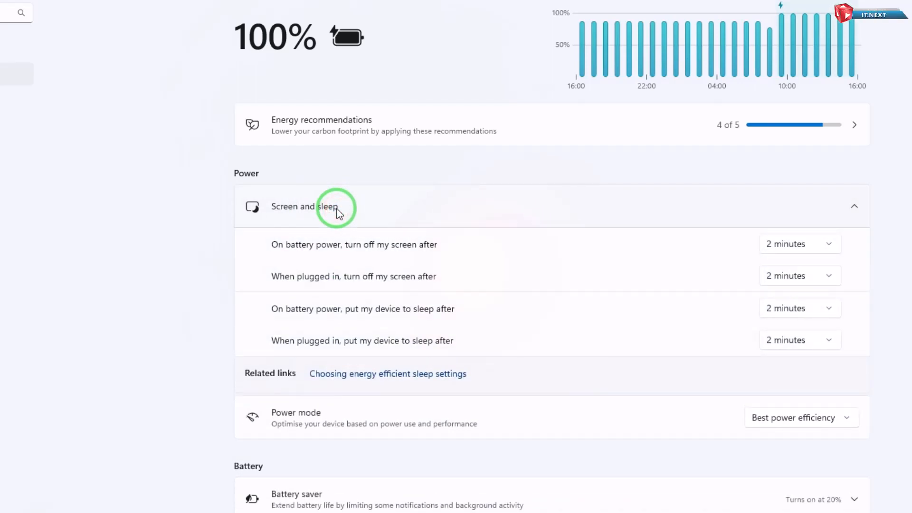
mouse_move(370, 223)
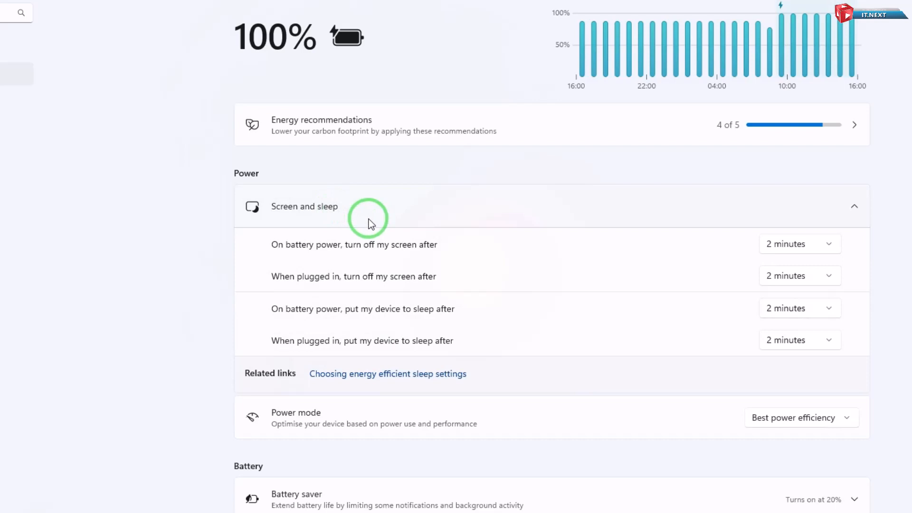
mouse_move(413, 251)
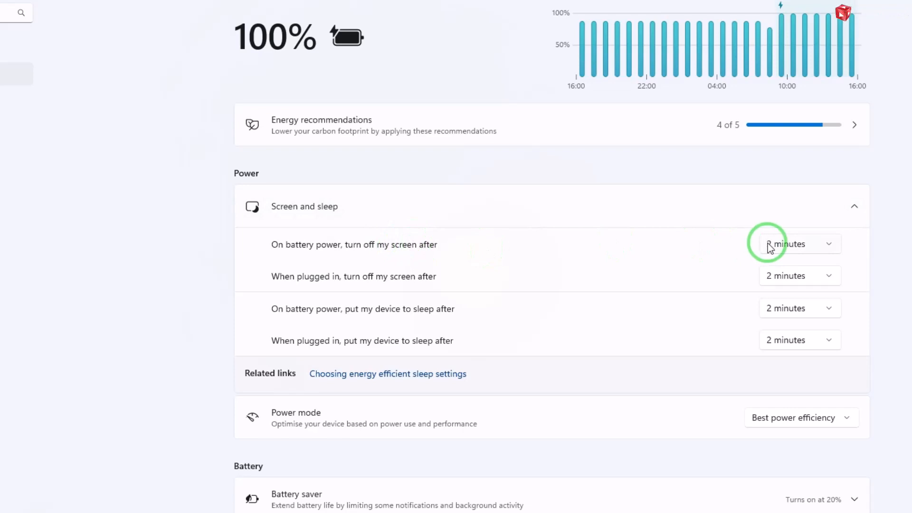
- Browse the screen-off-on-battery timeout choices toward the Never option
click(799, 245)
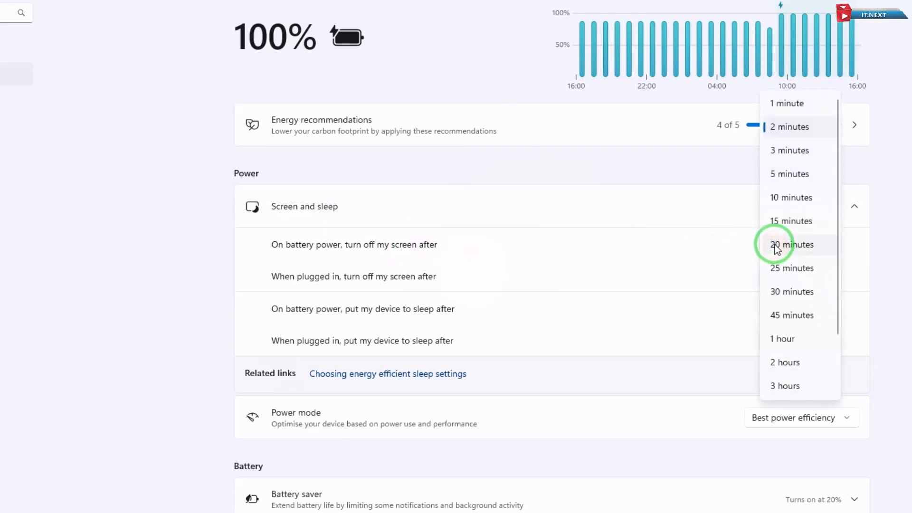
mouse_move(807, 317)
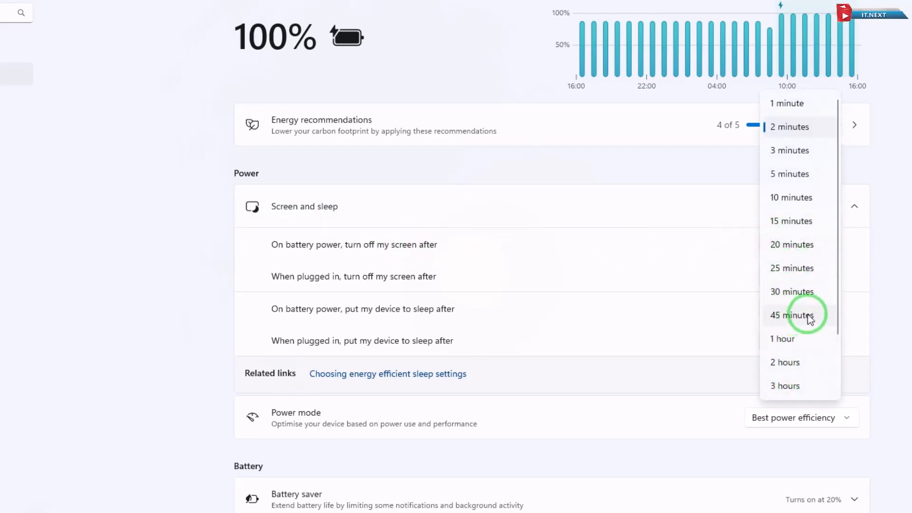
scroll(down, 3)
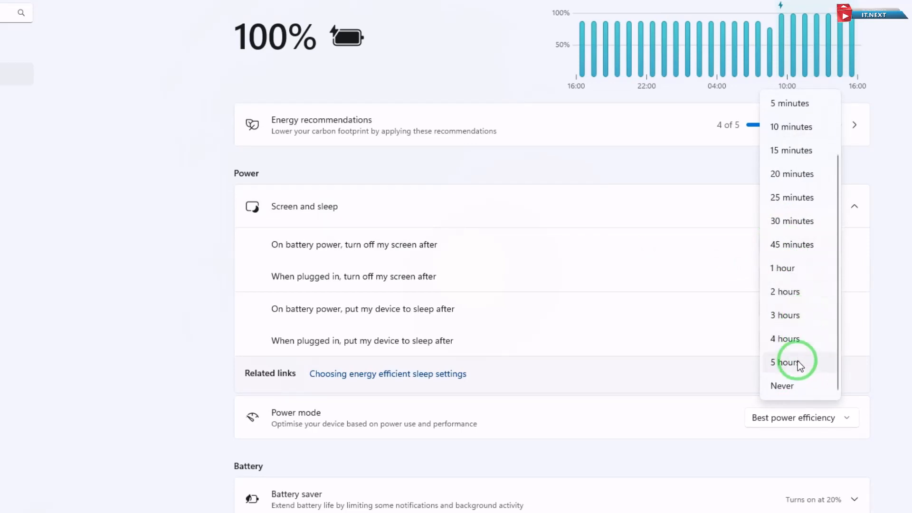
scroll(up, 3)
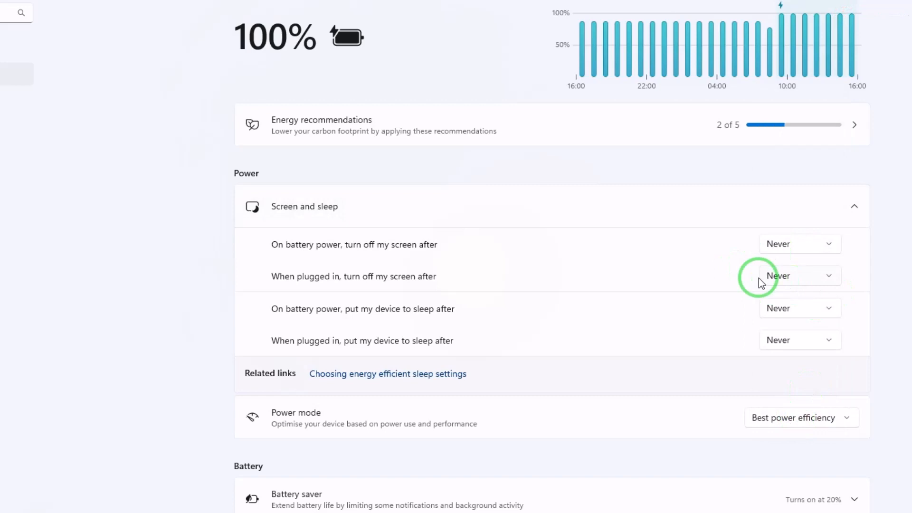
mouse_move(739, 258)
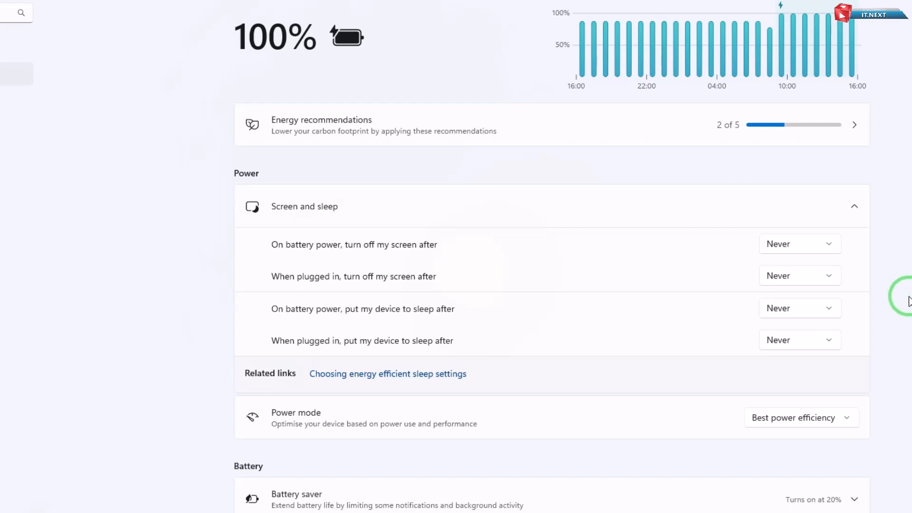
mouse_move(907, 298)
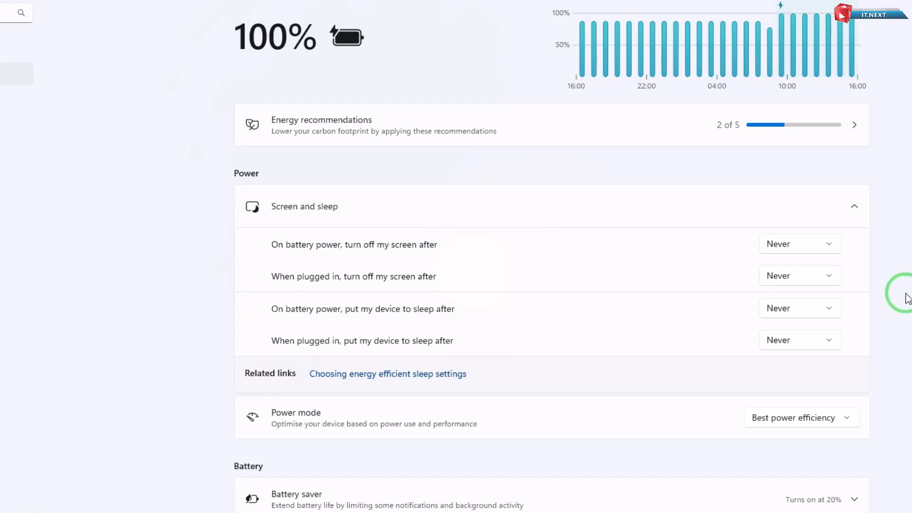